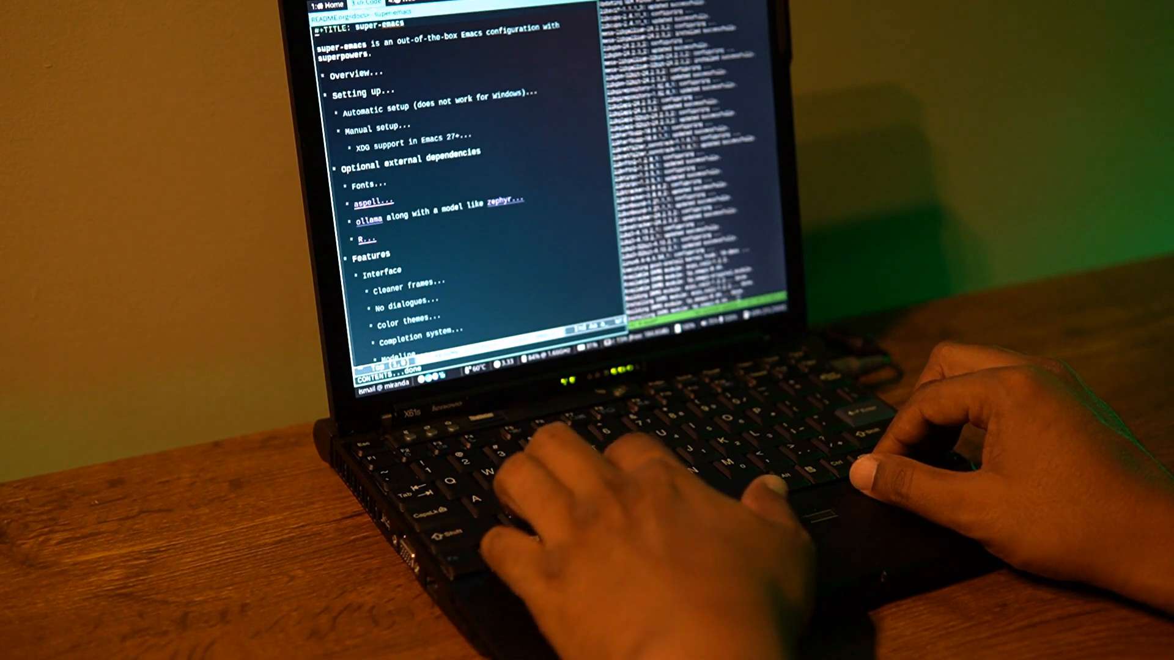
Unfold the Zoning heading to reveal its zone-quotes description, package and key table.
scroll(down, 3)
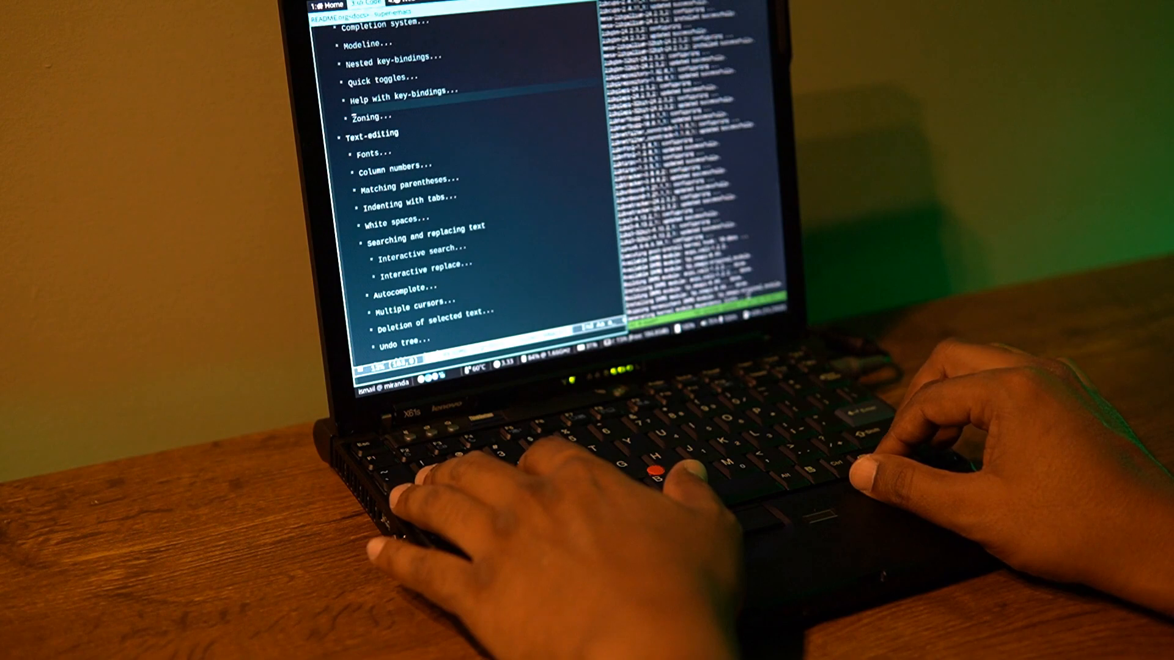
key(tab)
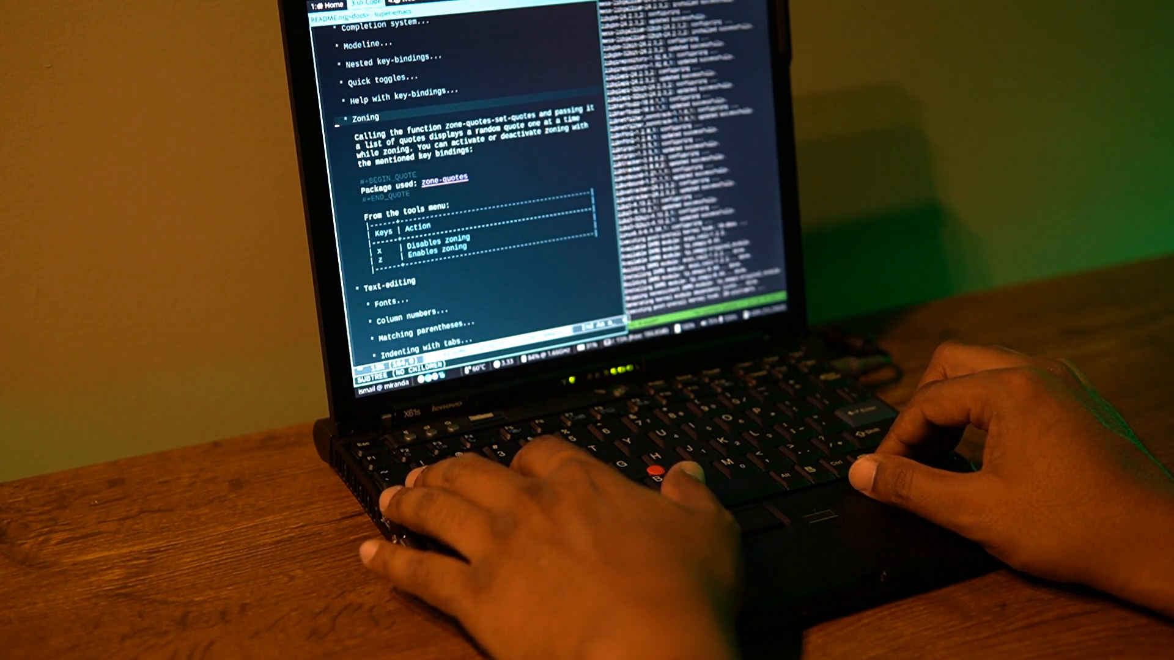